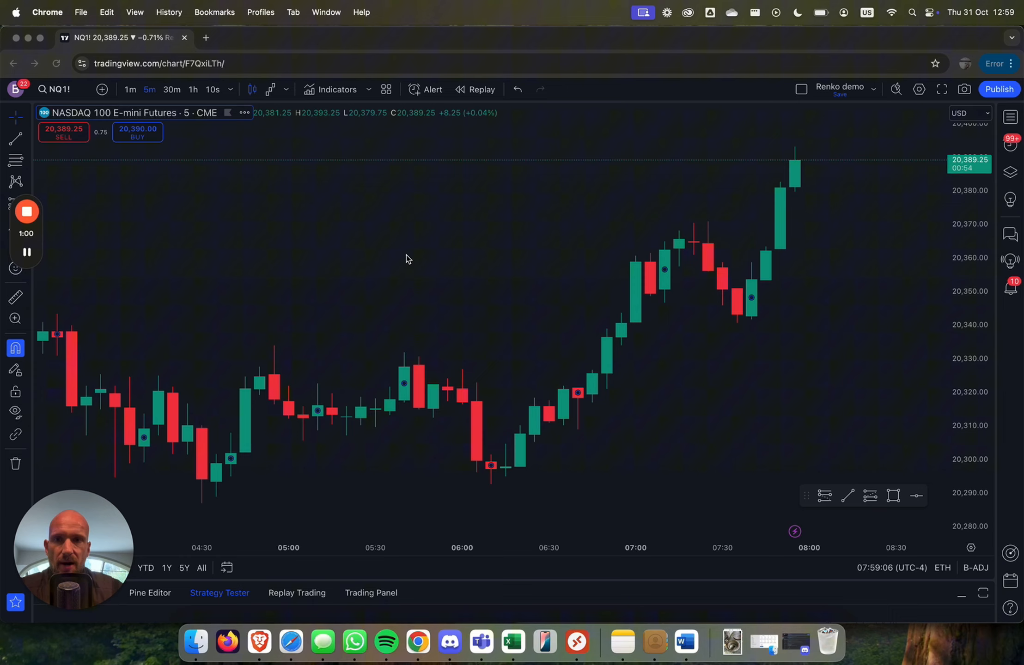
mouse_move(516, 291)
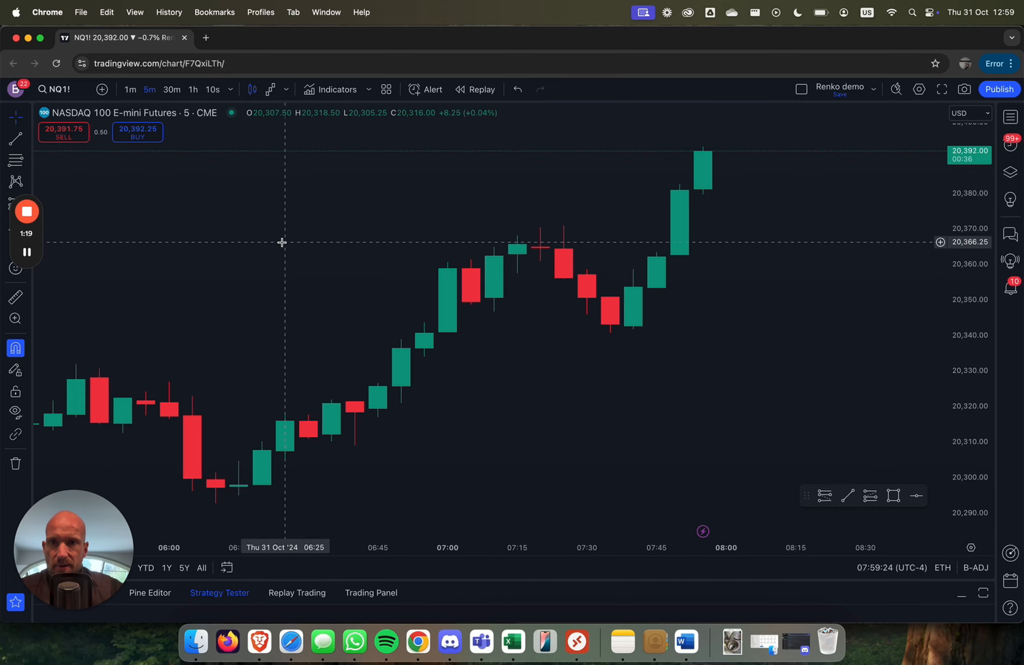
Put the NQ futures chart on the 10-second timeframe
left_click(213, 89)
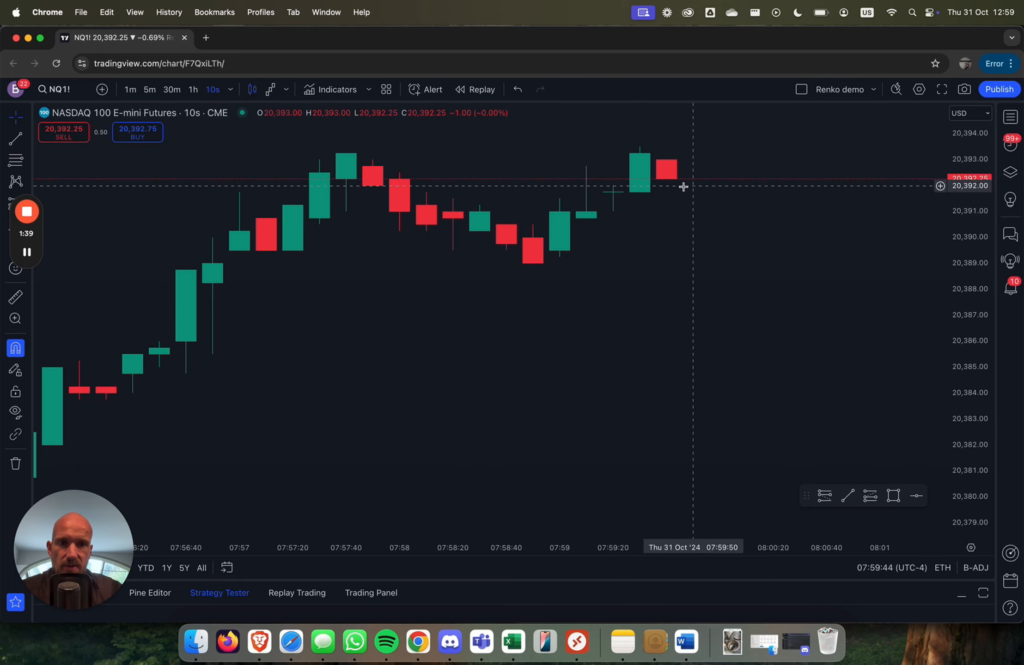
mouse_move(675, 194)
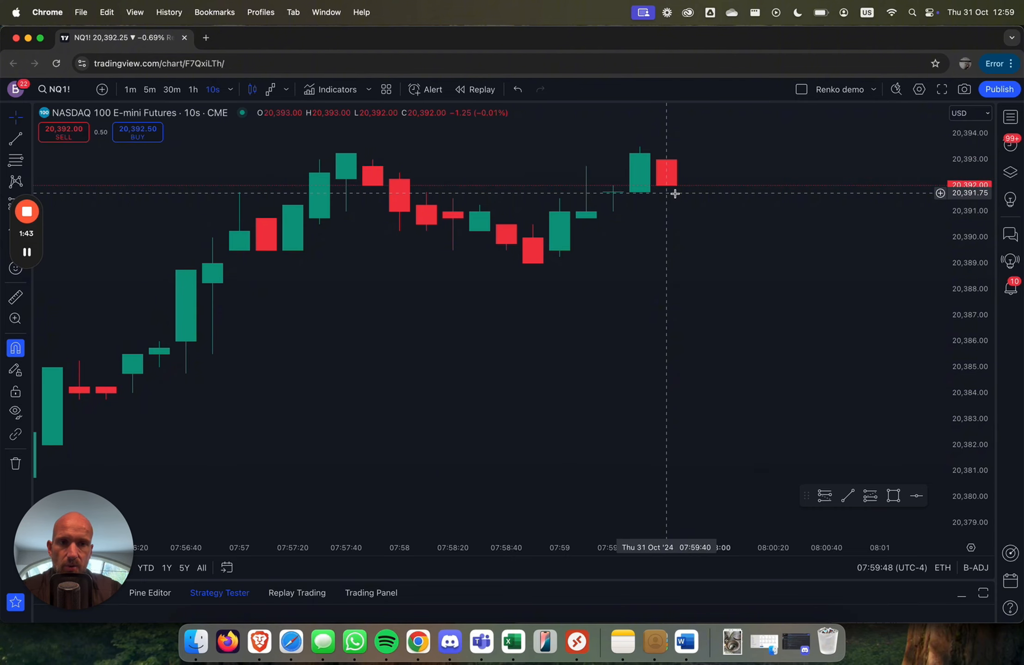
mouse_move(690, 194)
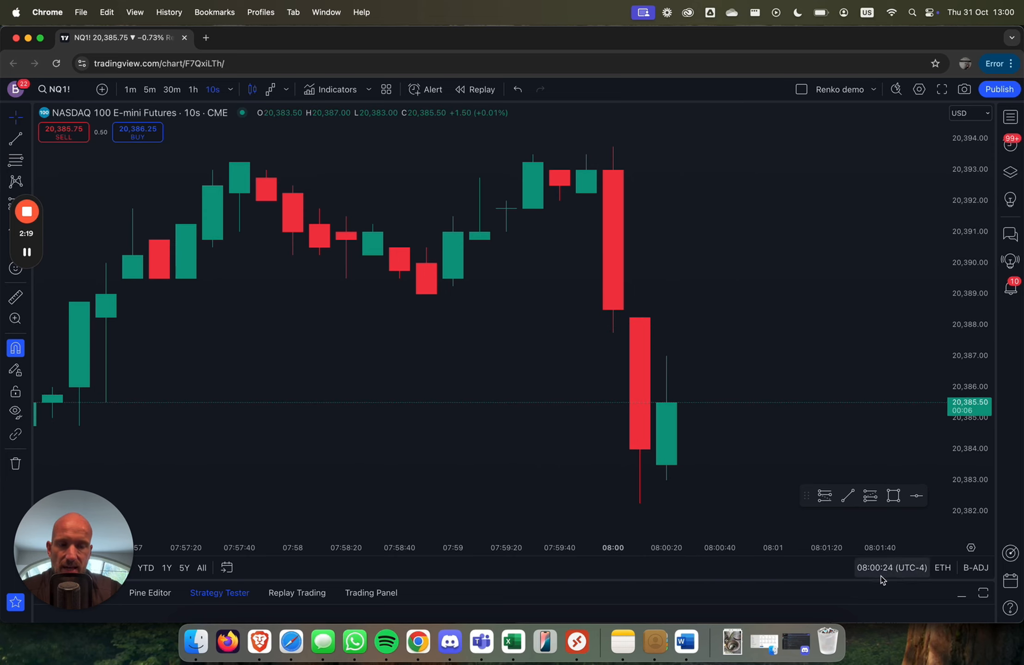
mouse_move(564, 234)
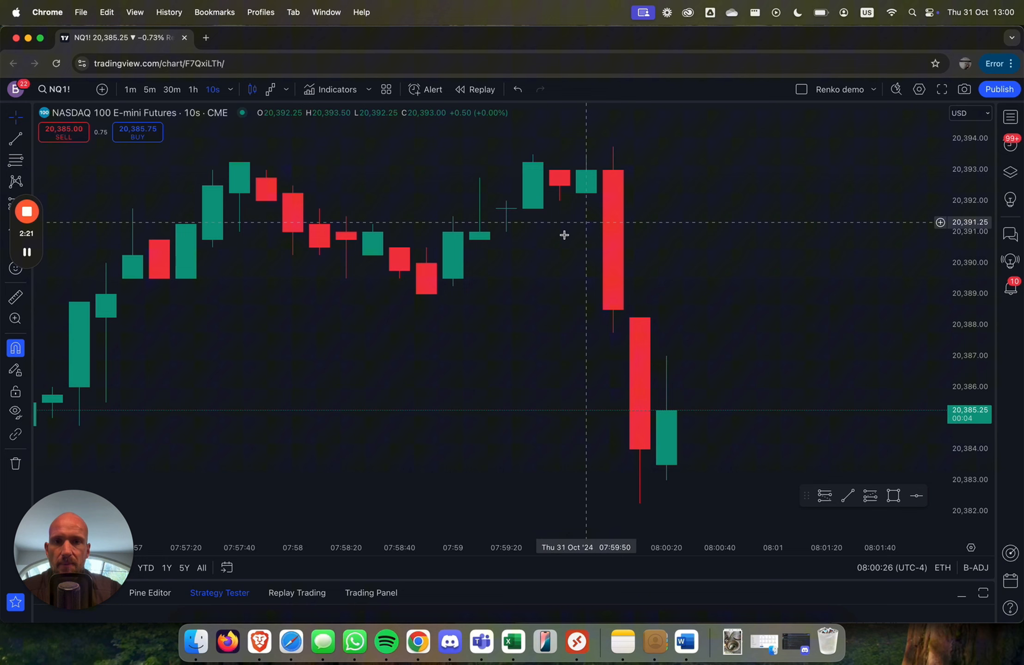
Change the chart style from regular candles to Heikin Ashi
left_click(270, 90)
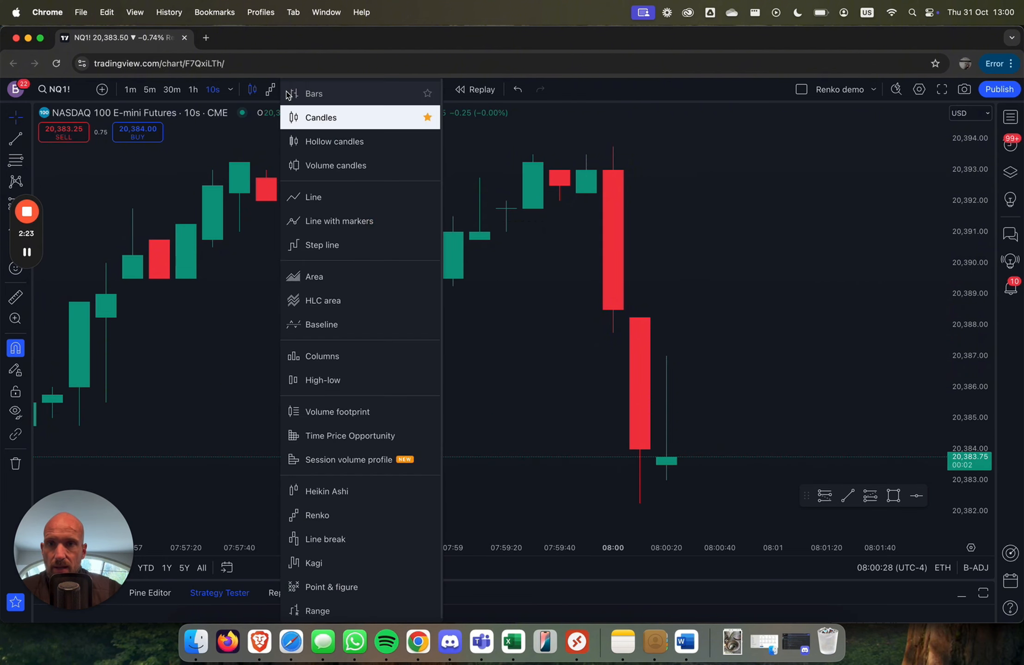
left_click(326, 491)
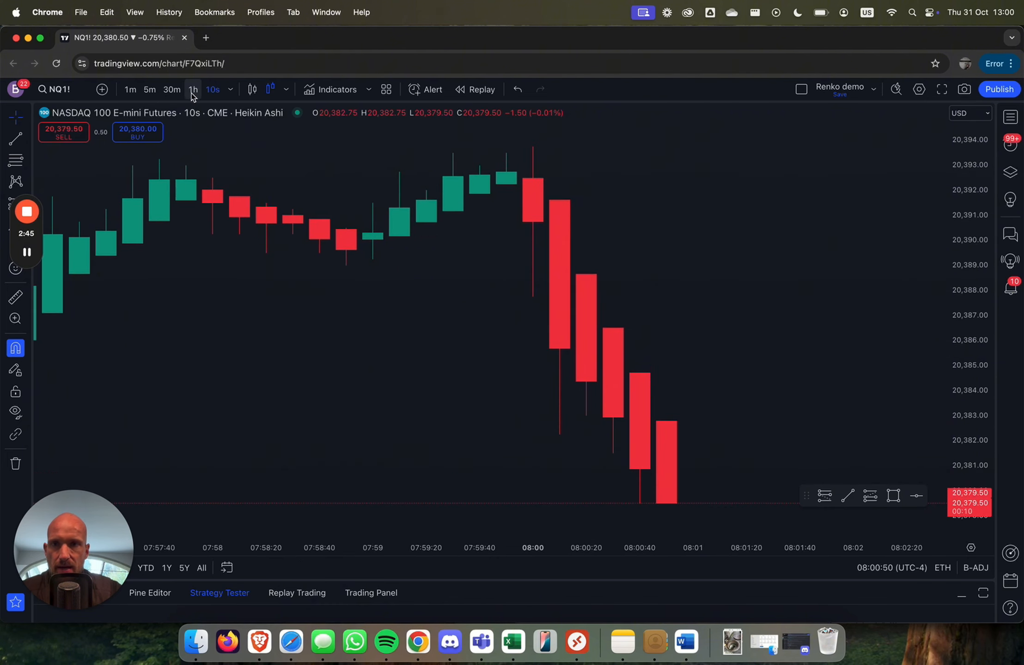
Return the chart to the 5-minute timeframe and bring up the chart style list for Renko
left_click(149, 90)
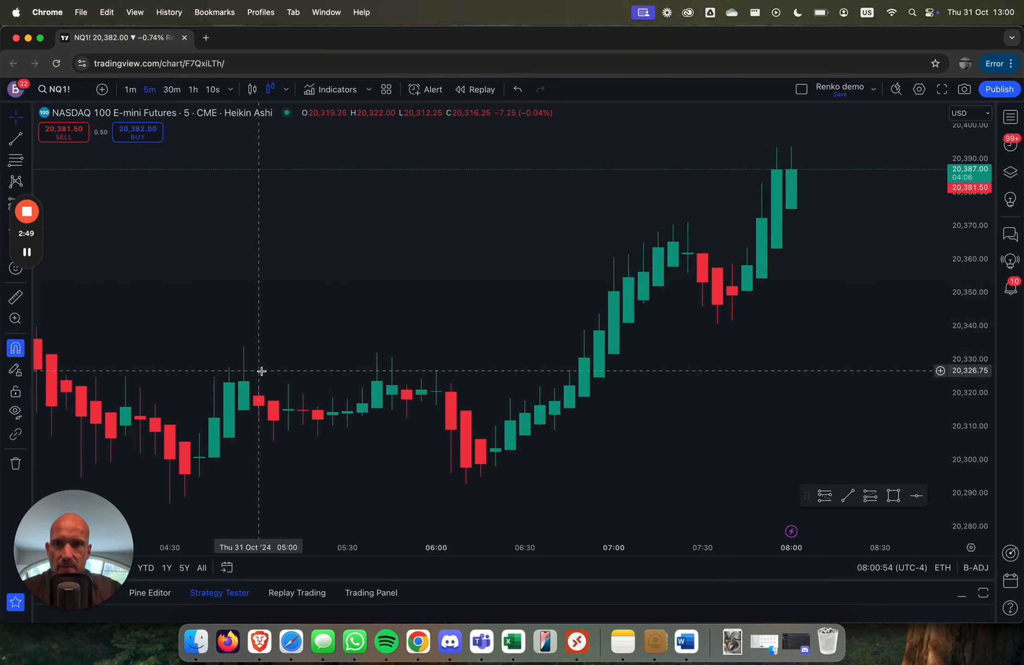
left_click(268, 90)
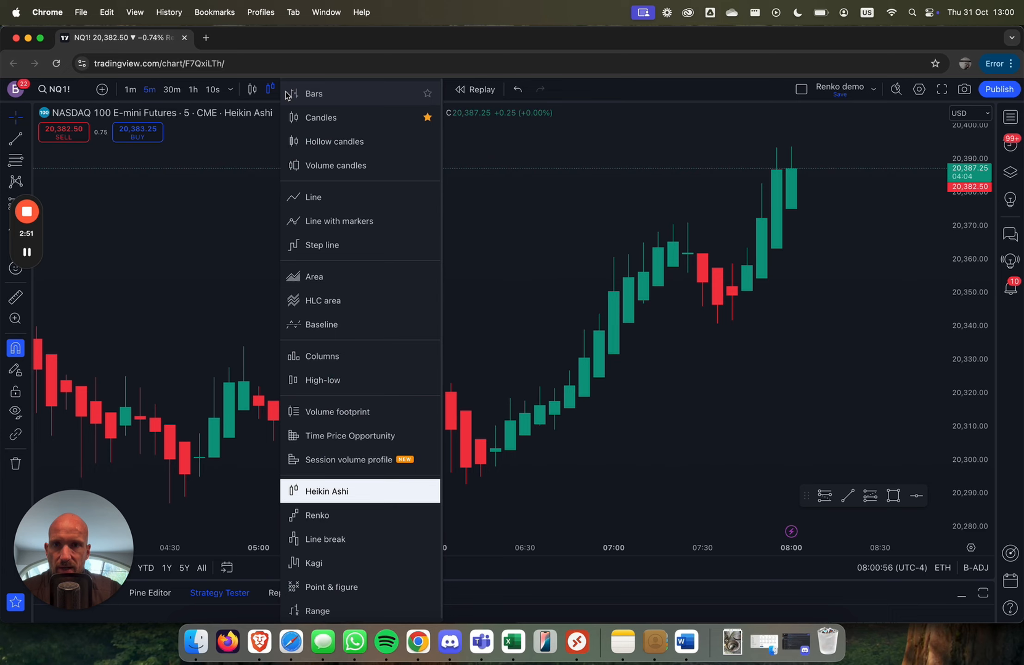
mouse_move(365, 526)
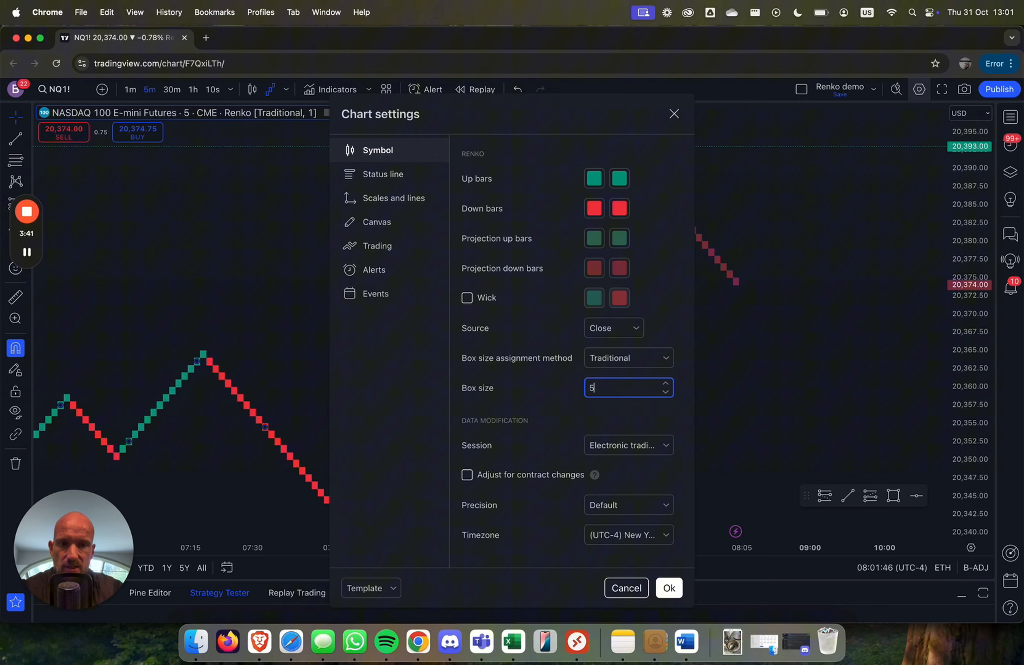
Confirm a Renko box size of 5 in the chart settings
left_click(668, 589)
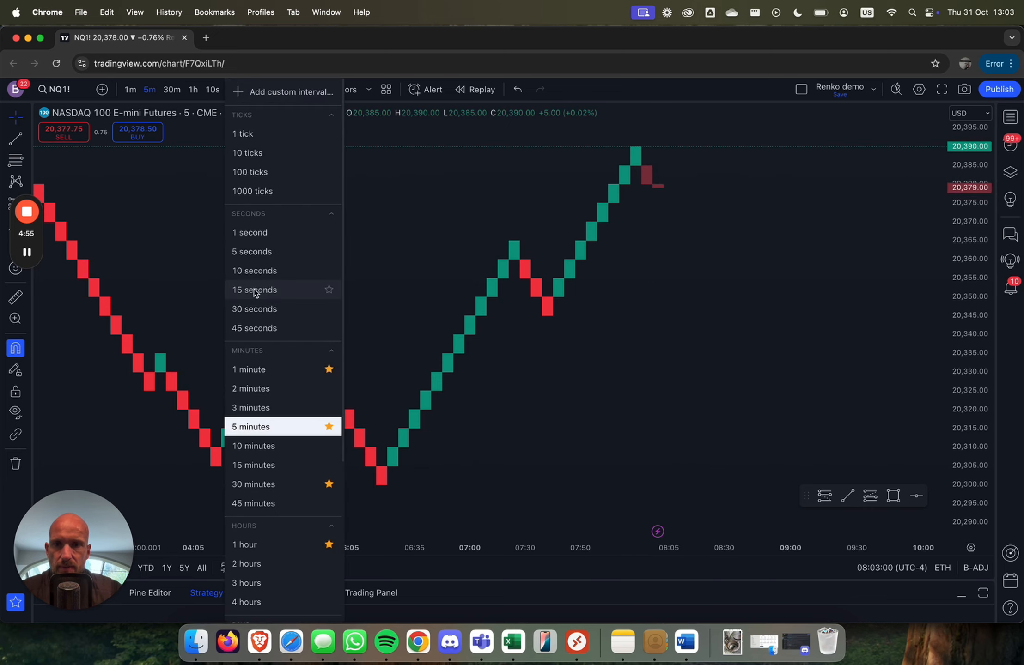
Put the Renko chart on the 15-second timeframe
left_click(254, 290)
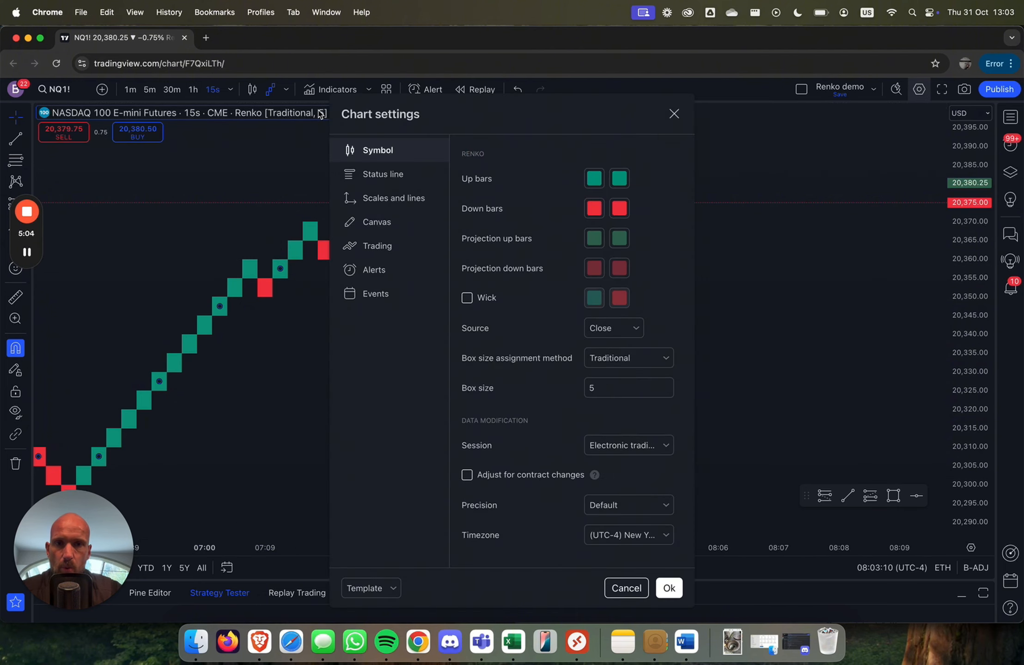
Set the Renko box size to 1 and apply it
left_click(623, 388)
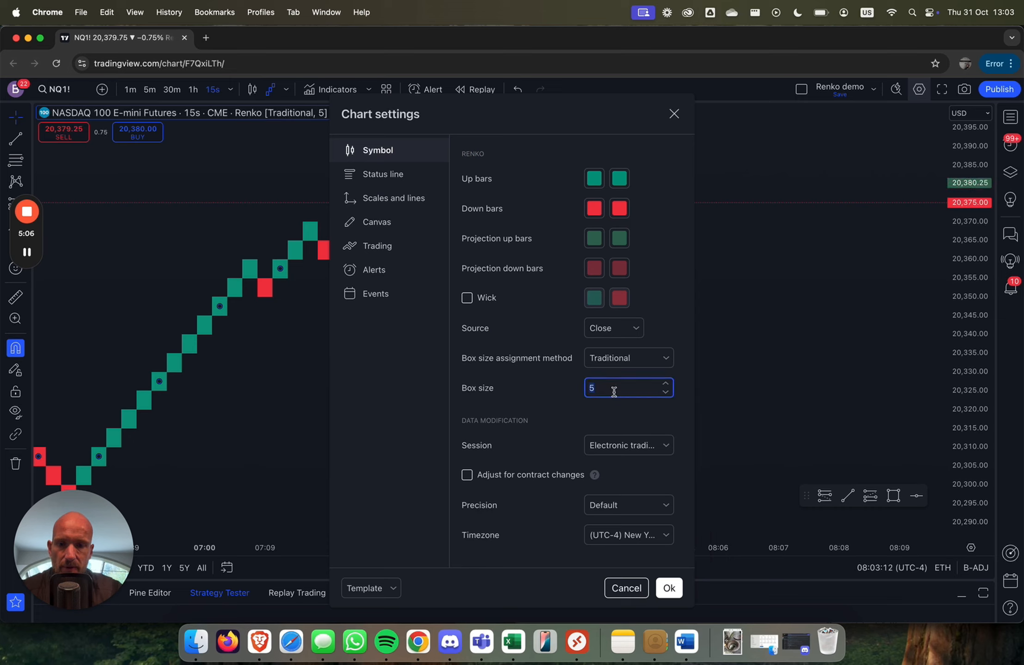
type("1")
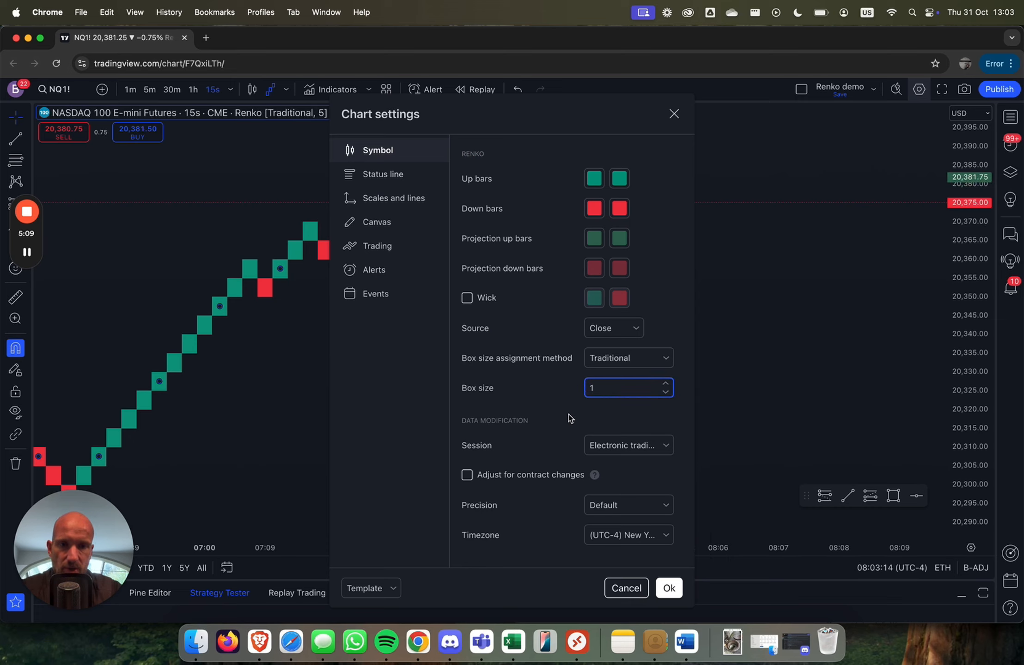
mouse_move(579, 418)
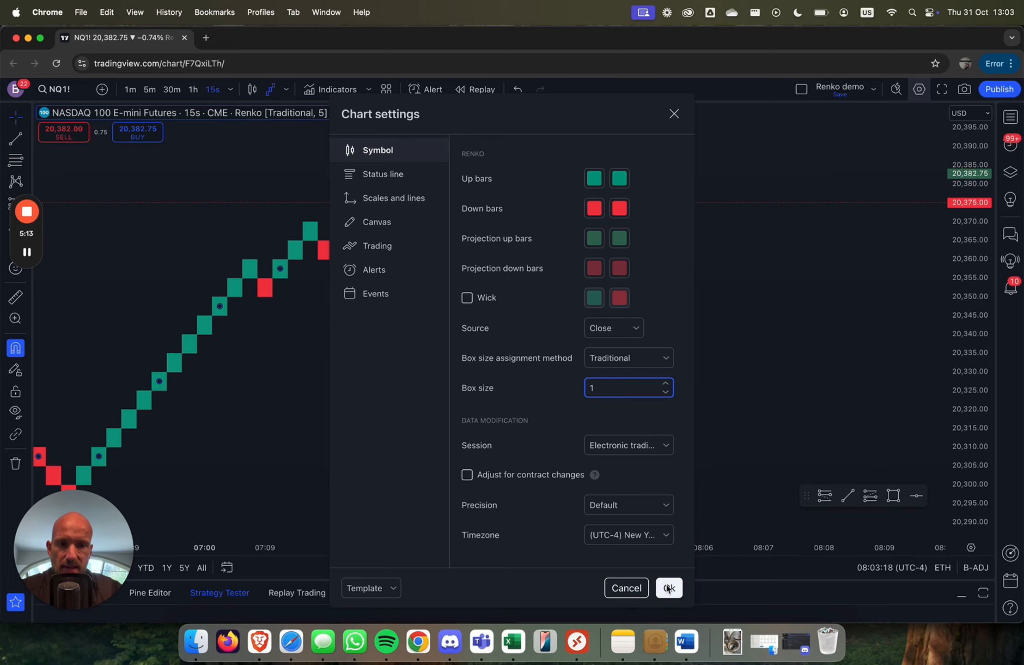
left_click(669, 589)
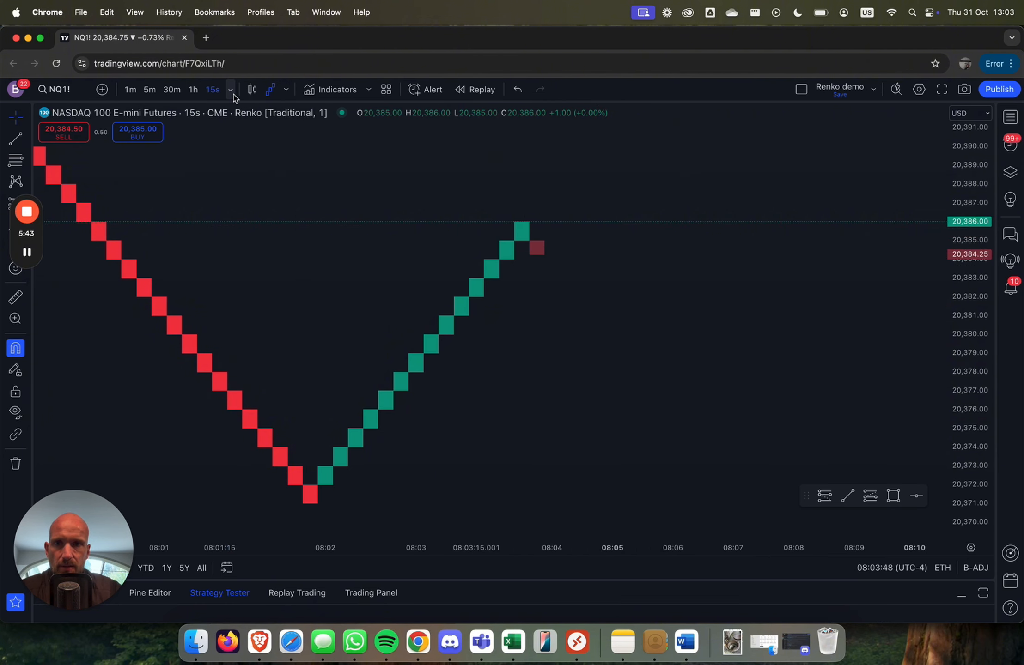
Bring up the timeframe list to move the one-point Renko chart to 5 seconds
left_click(212, 90)
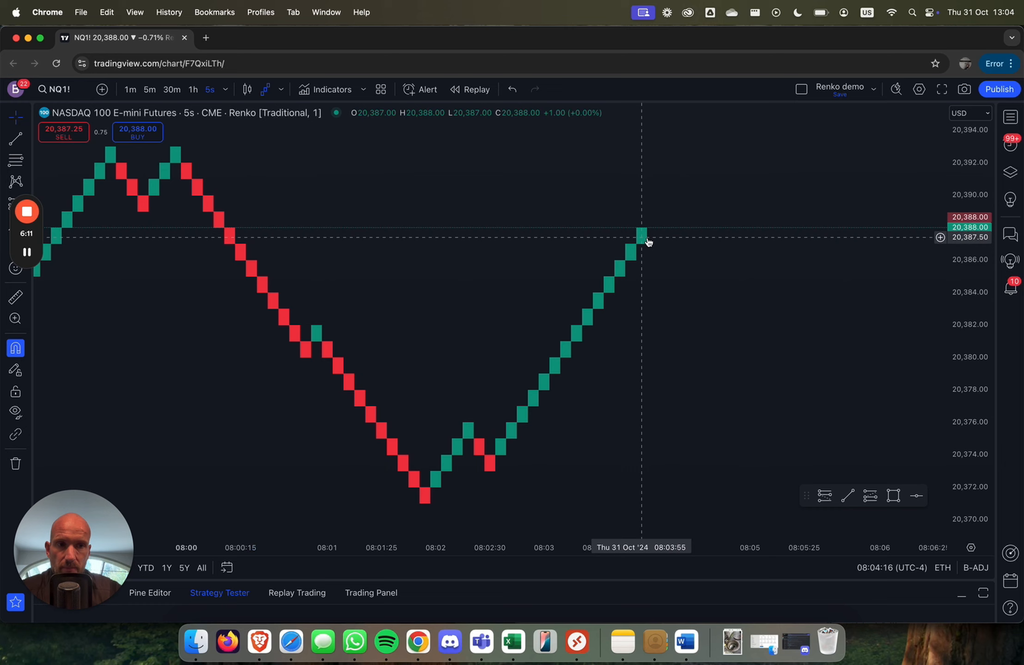
mouse_move(656, 223)
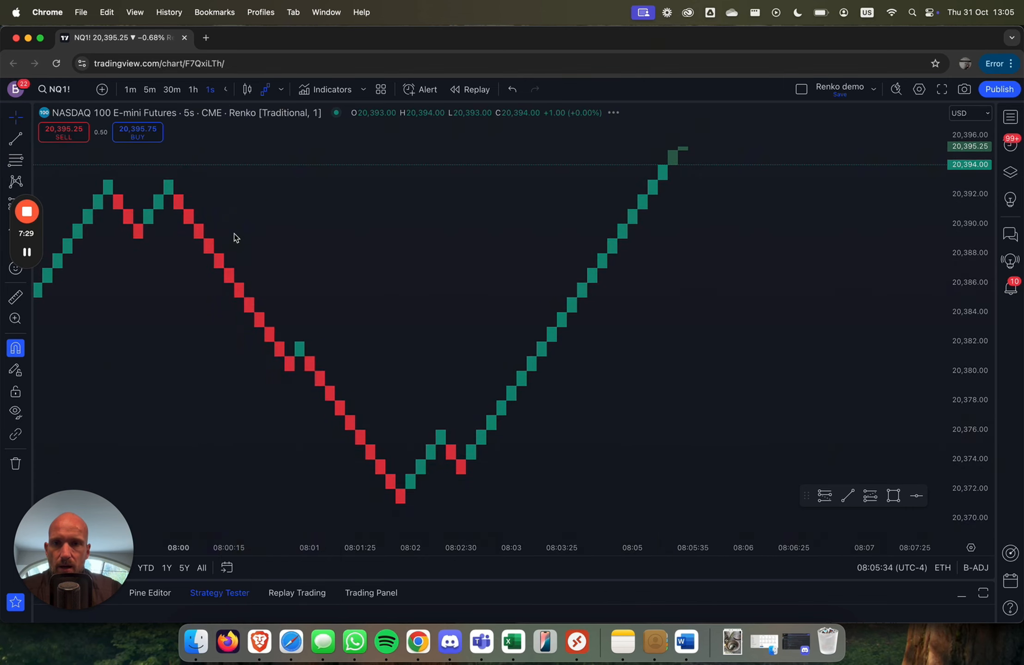
Run the one-point Renko chart on the 1-second timeframe, then reopen the interval list
left_click(211, 90)
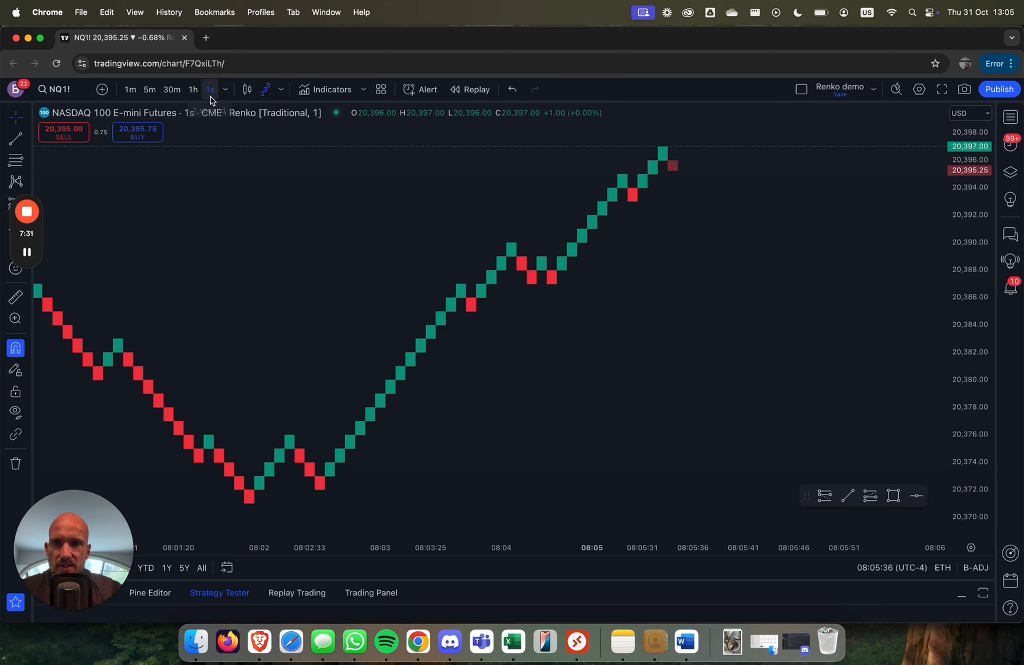
mouse_move(717, 257)
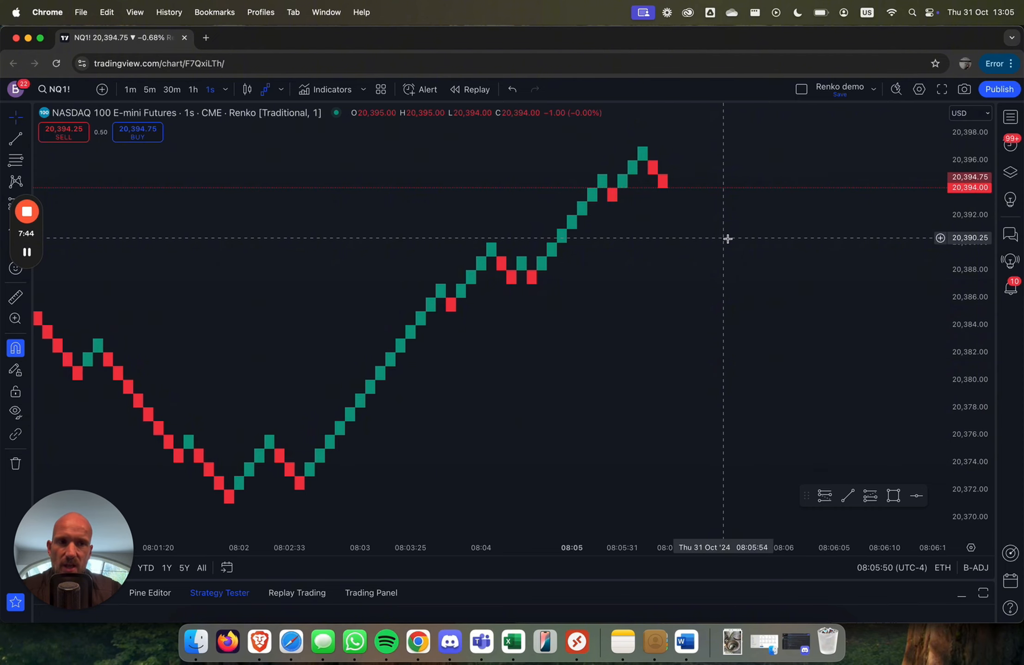
mouse_move(704, 223)
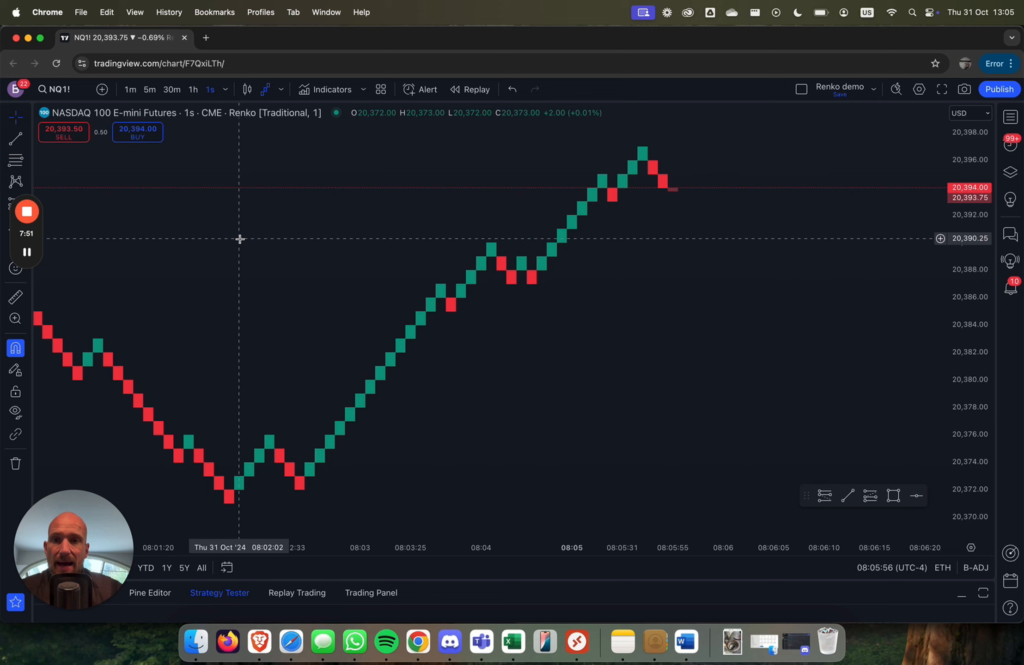
left_click(209, 90)
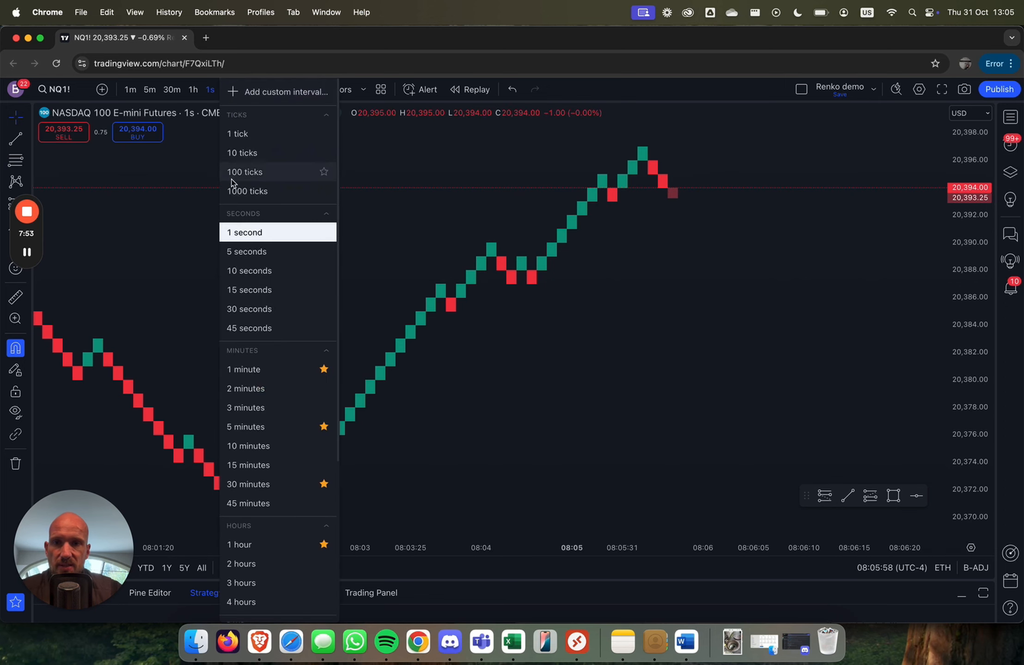
Compare the Renko chart at 5-second and 30-second intervals twice, ending on 1 minute
left_click(246, 252)
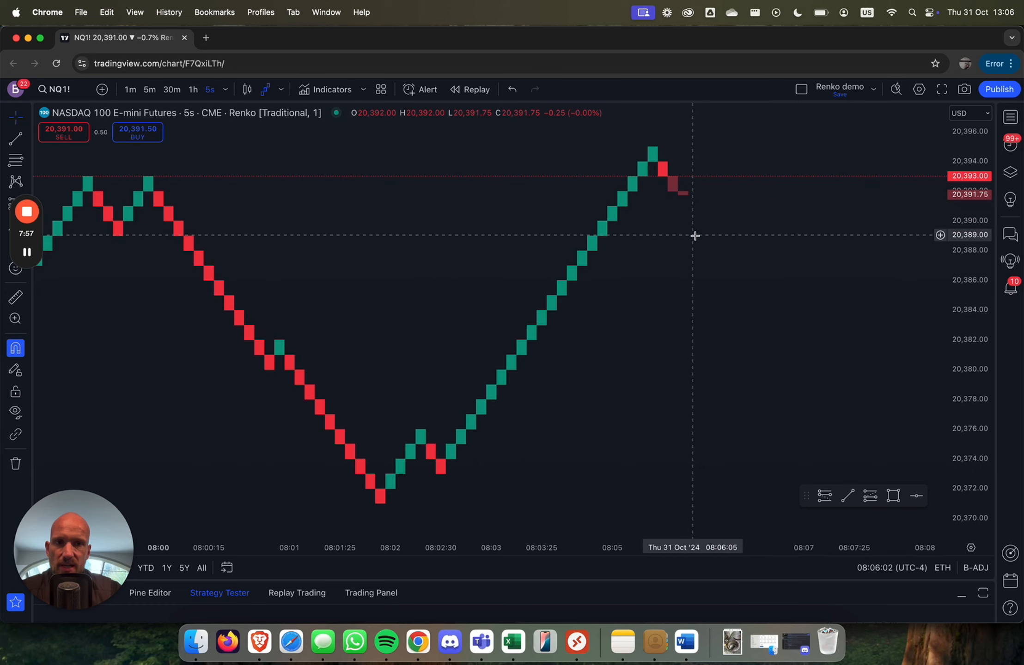
left_click(208, 89)
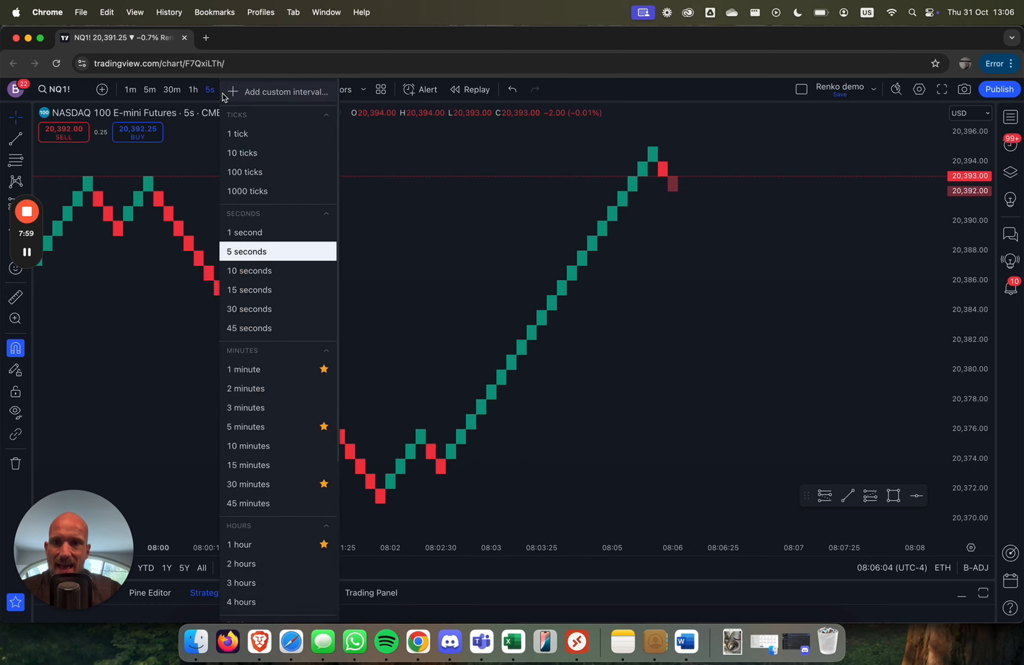
left_click(250, 309)
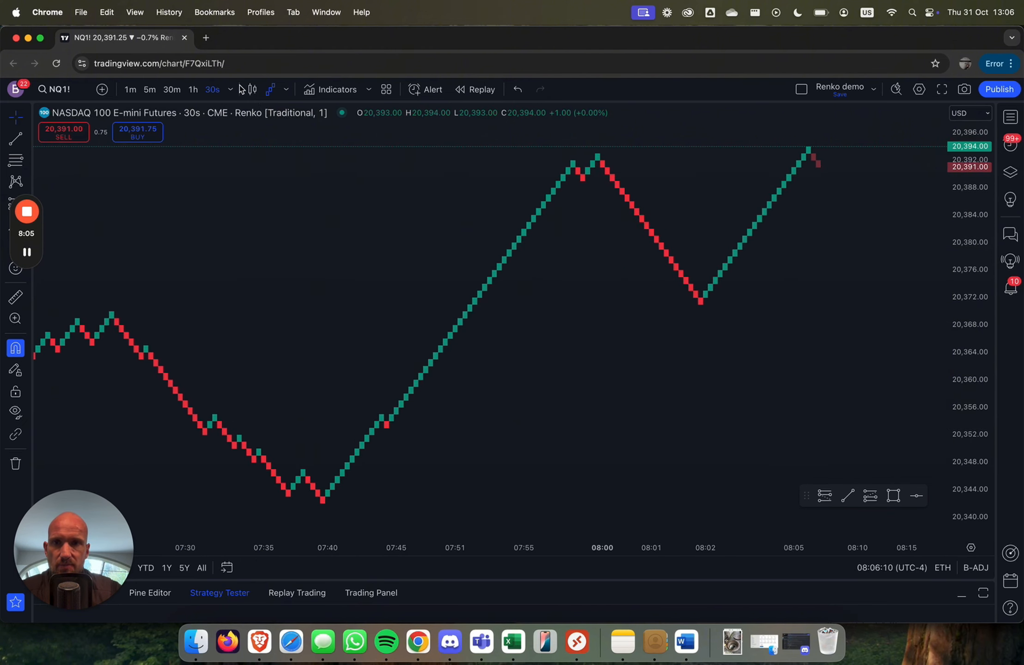
left_click(210, 90)
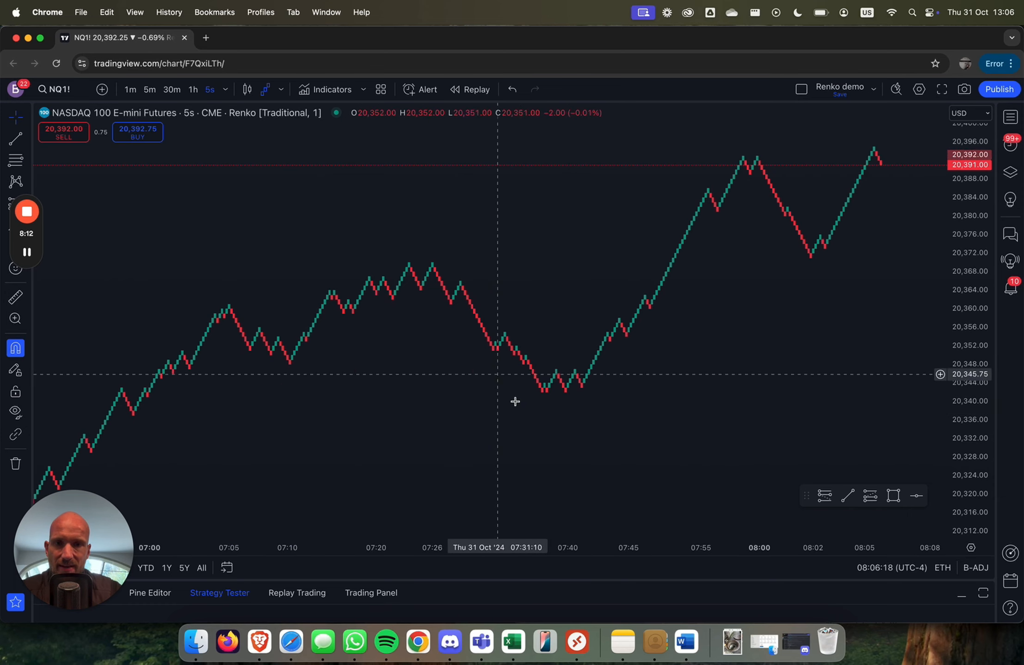
left_click(209, 90)
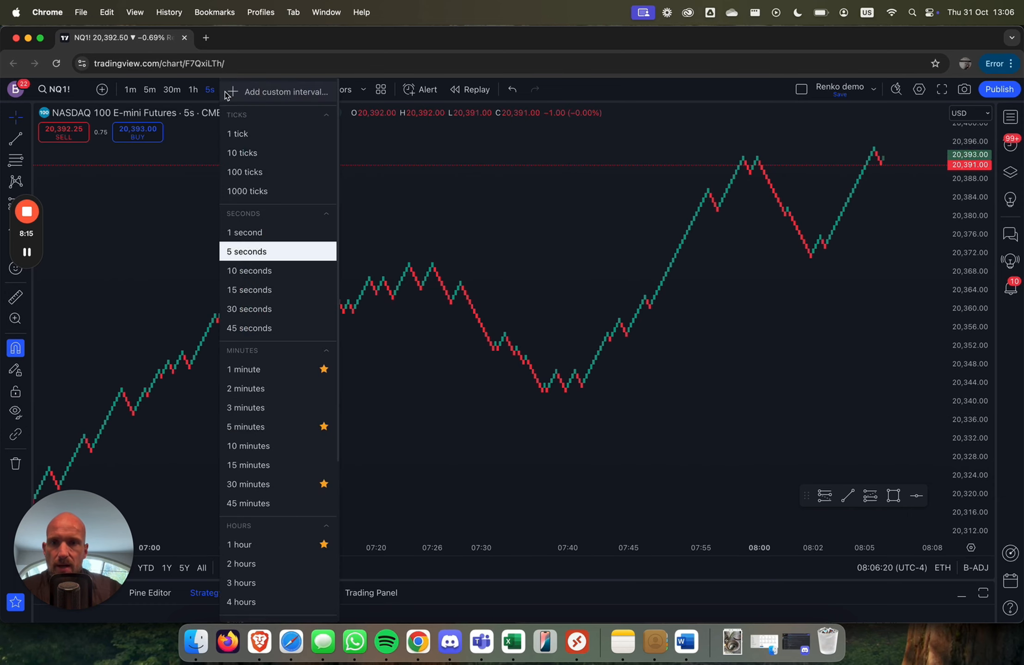
left_click(249, 309)
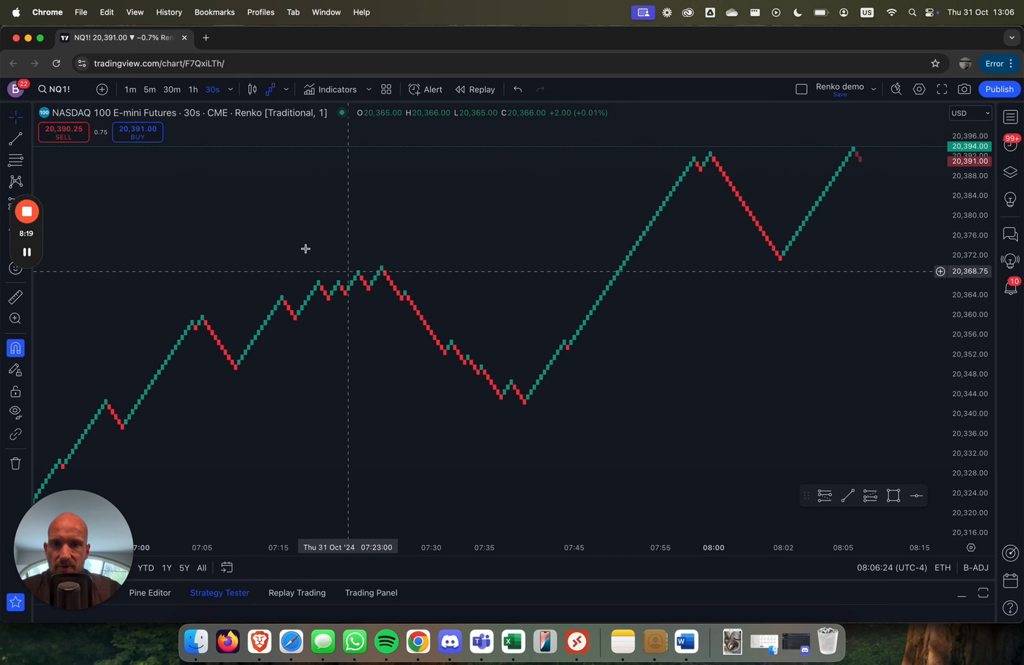
left_click(212, 90)
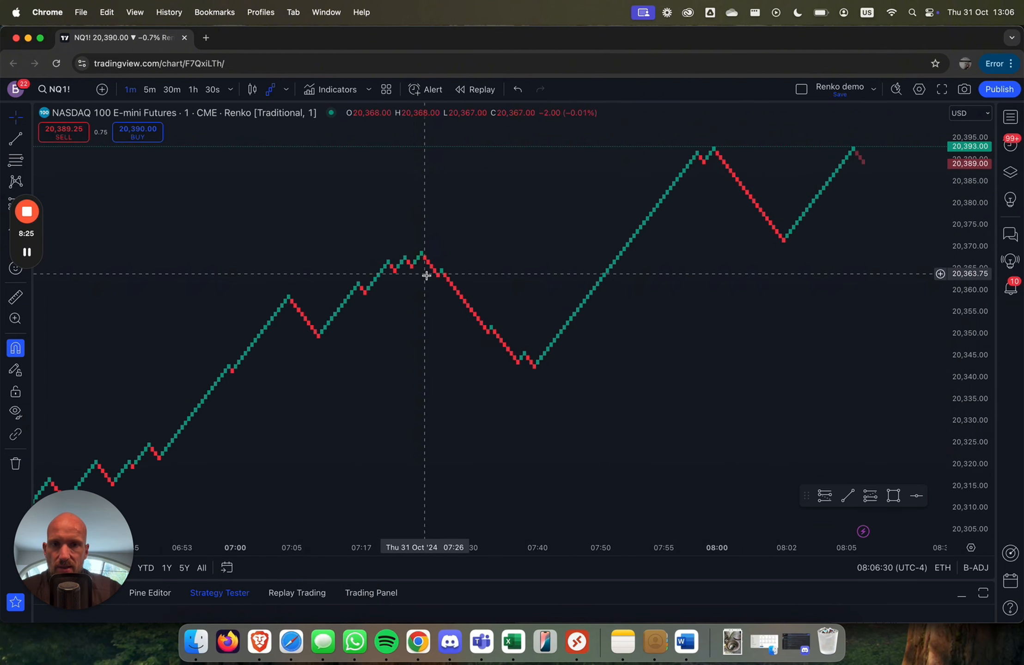
mouse_move(409, 293)
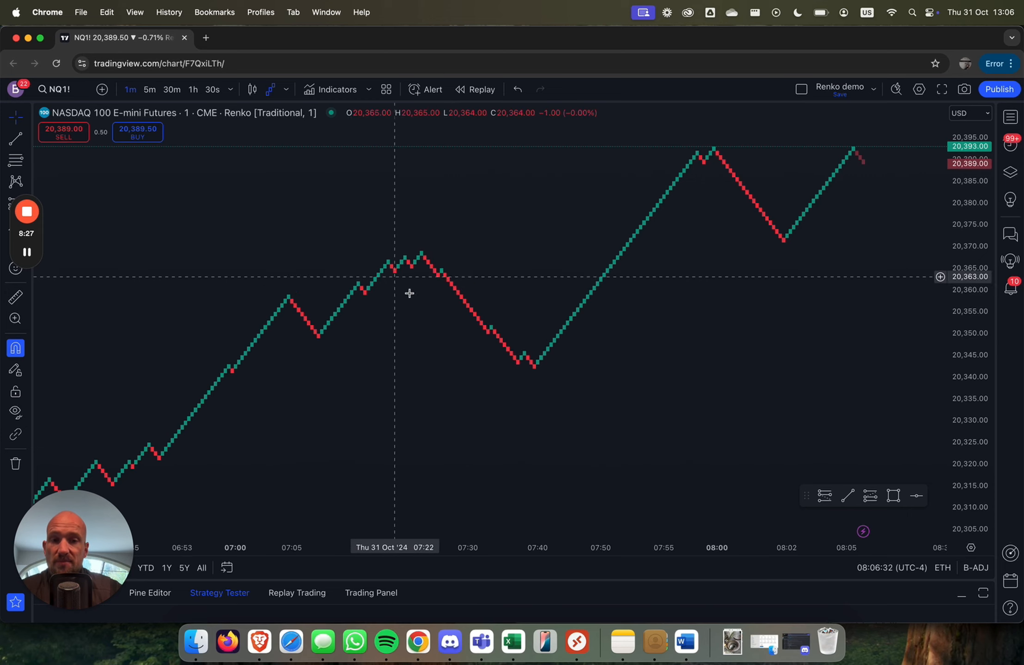
mouse_move(451, 272)
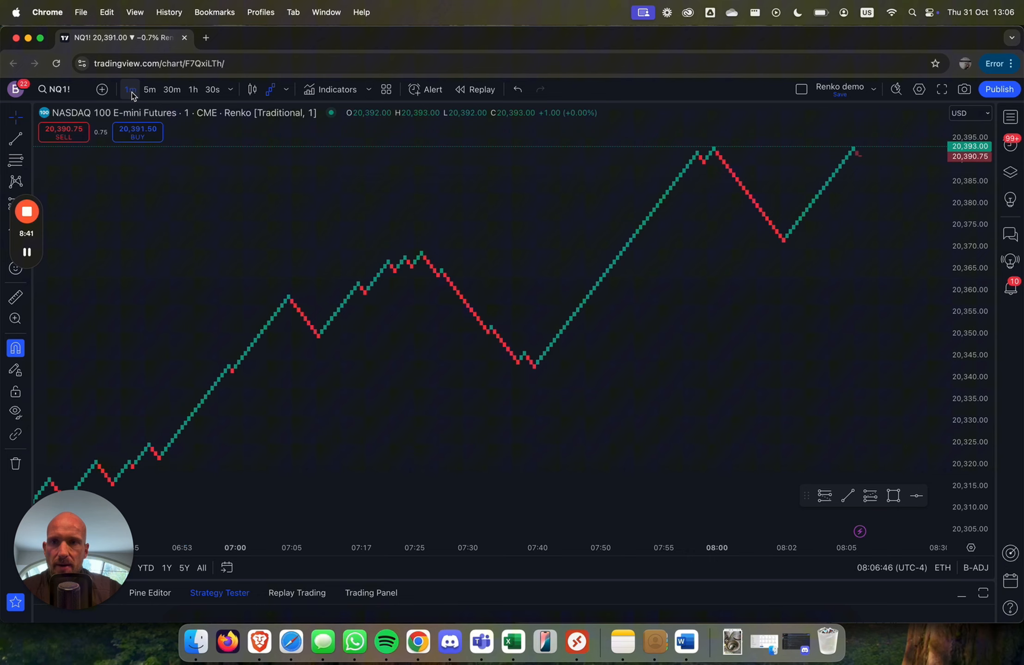
Switch the Renko chart from 1 minute back to a 1-second interval
left_click(129, 89)
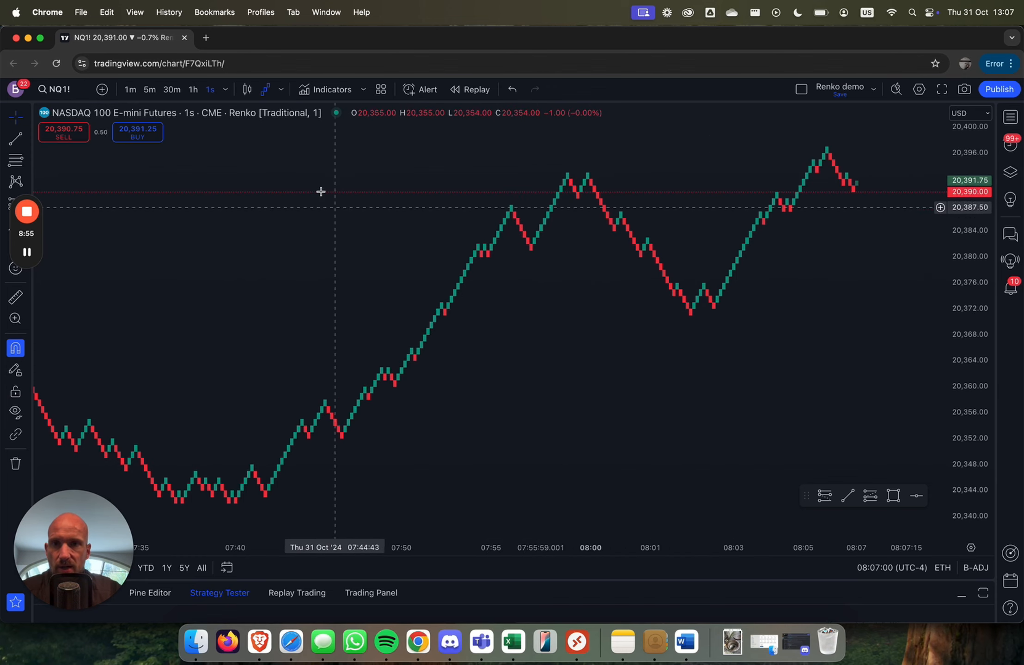
mouse_move(483, 233)
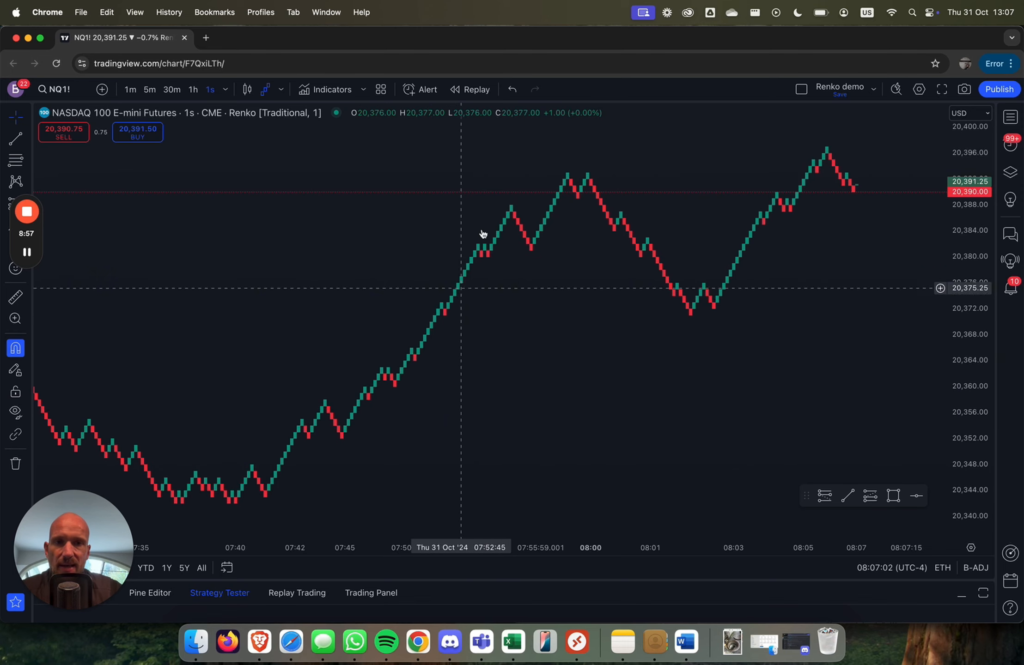
Switch the NQ Renko chart to 1-minute, then settle on the 5-minute interval
left_click(210, 90)
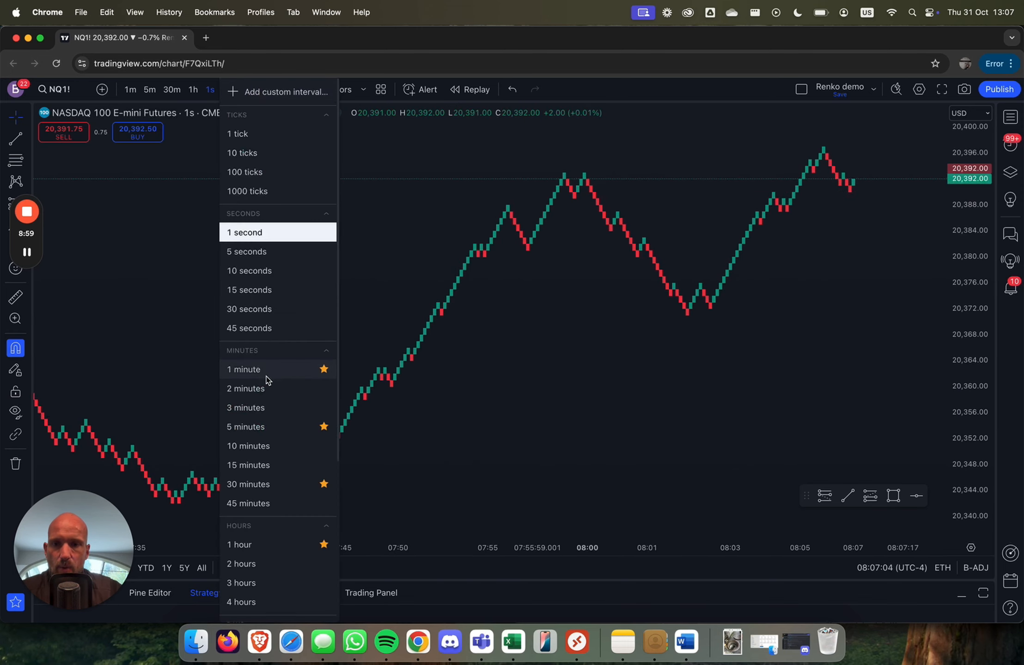
left_click(243, 369)
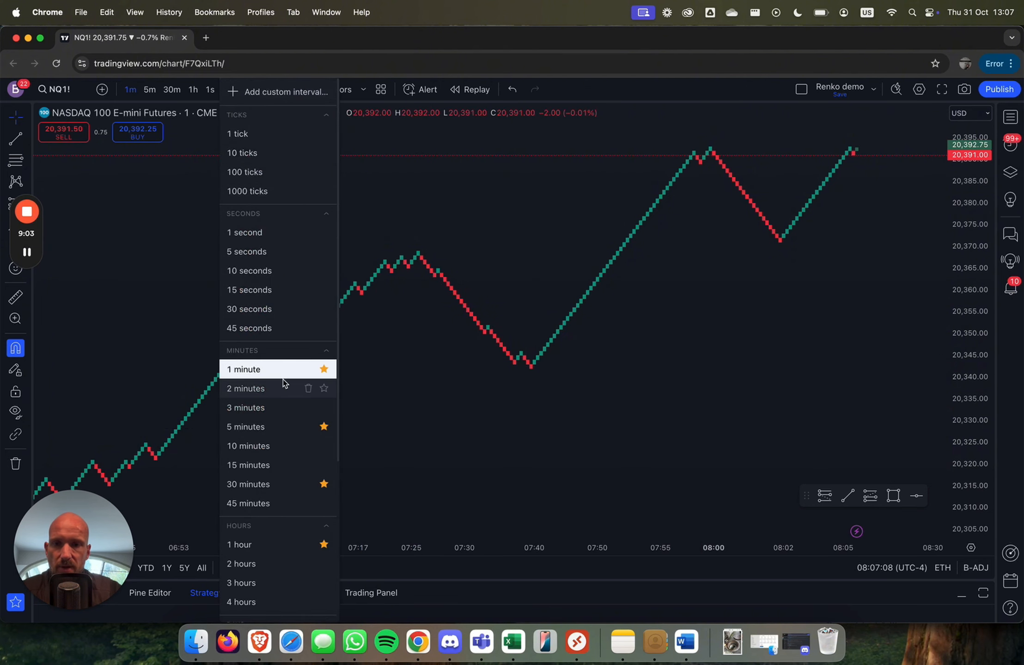
left_click(246, 426)
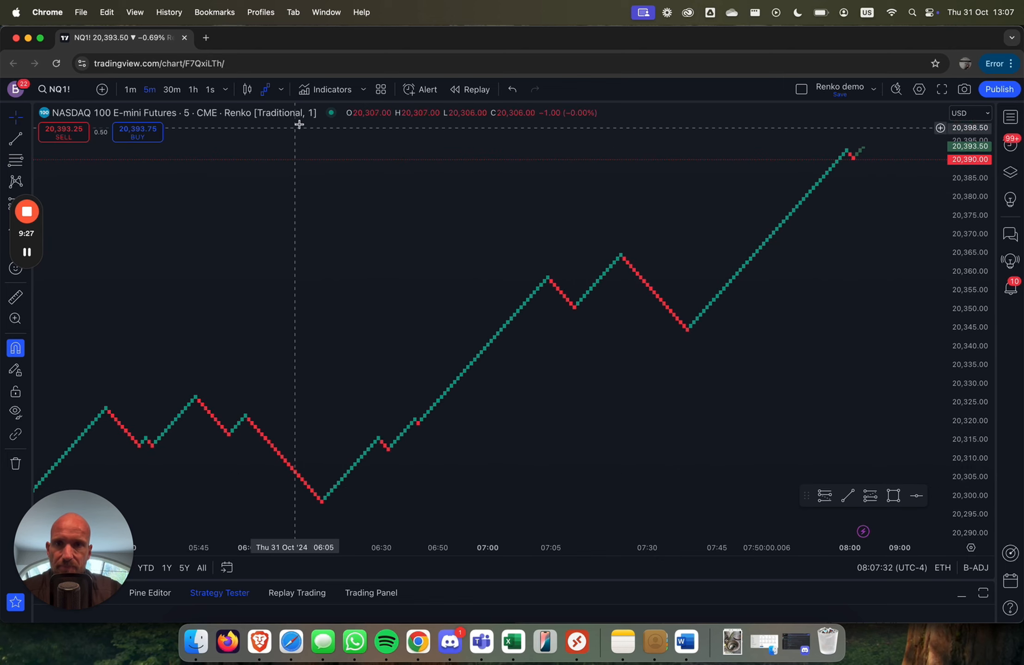
left_click(918, 90)
type("4")
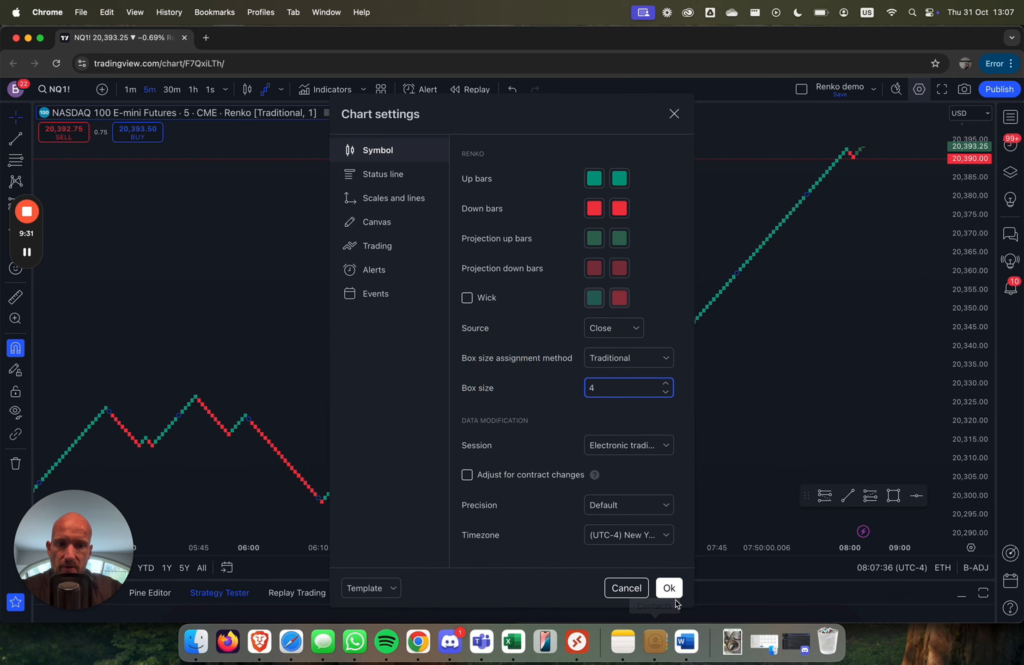
Apply a Renko box size of 4 and move the chart to the 30-second interval
left_click(668, 589)
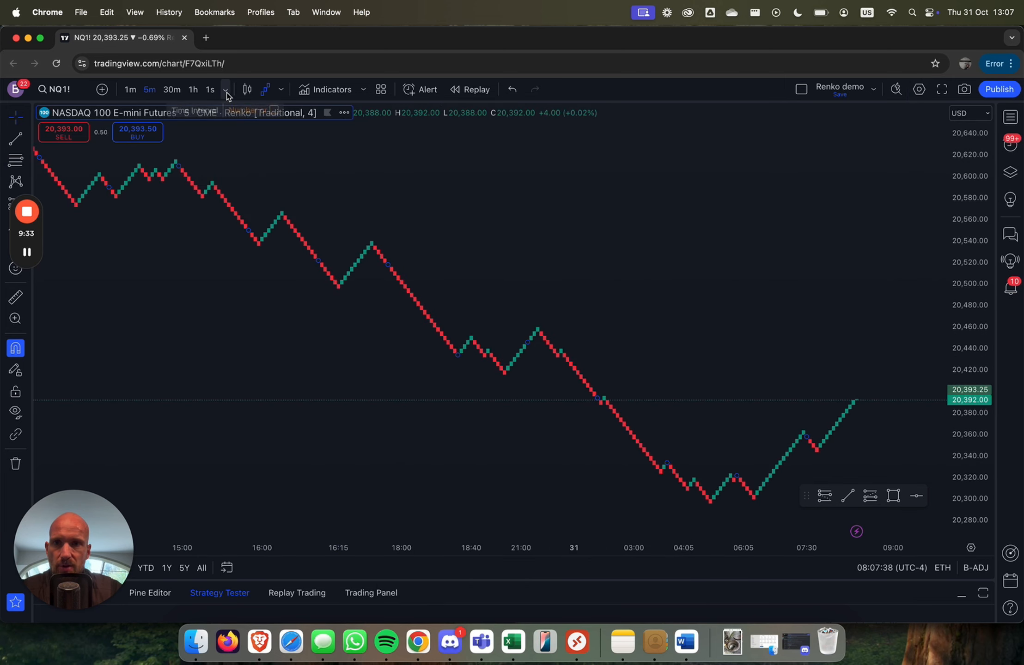
left_click(225, 90)
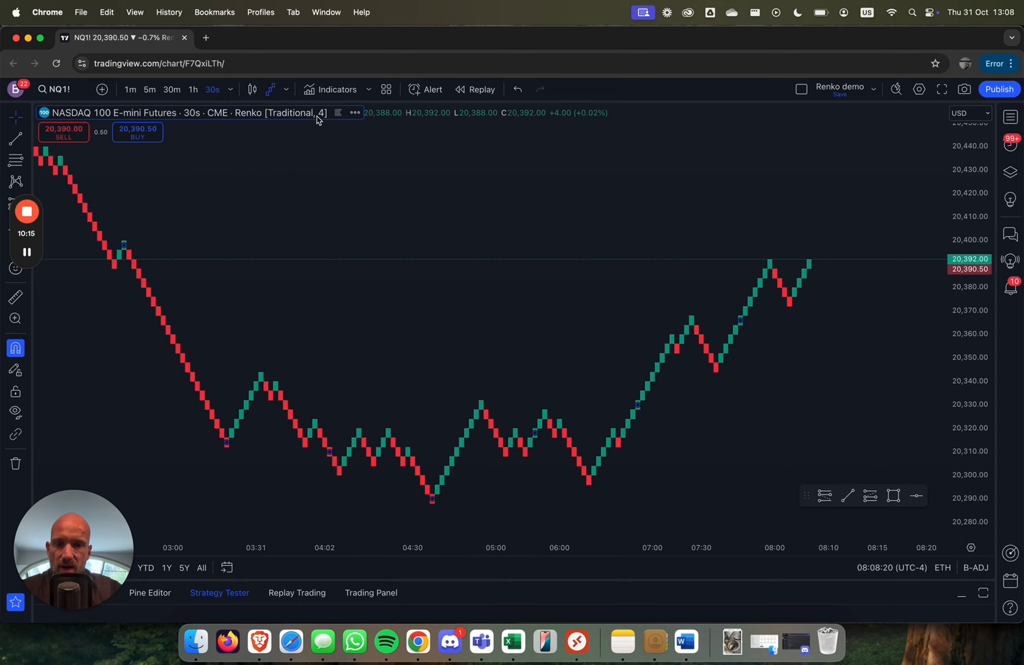
mouse_move(410, 354)
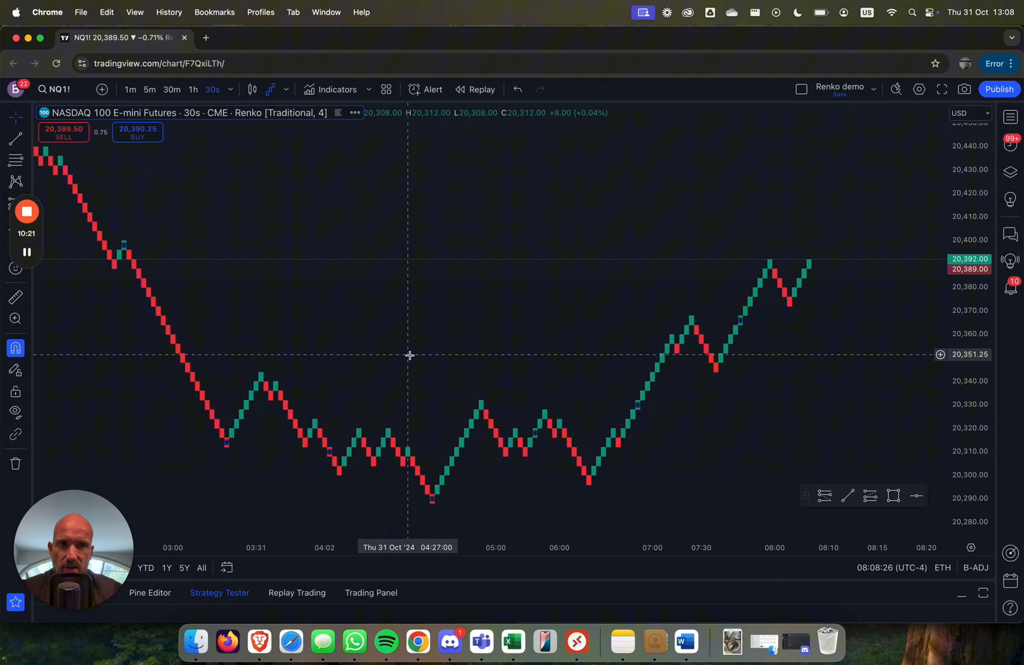
mouse_move(295, 183)
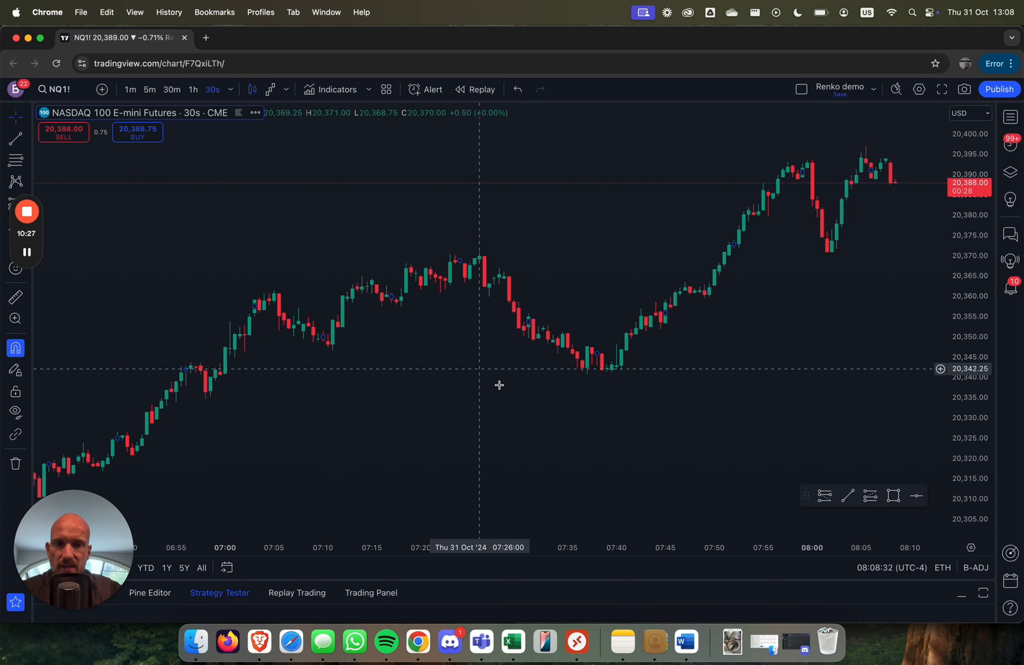
left_click(268, 90)
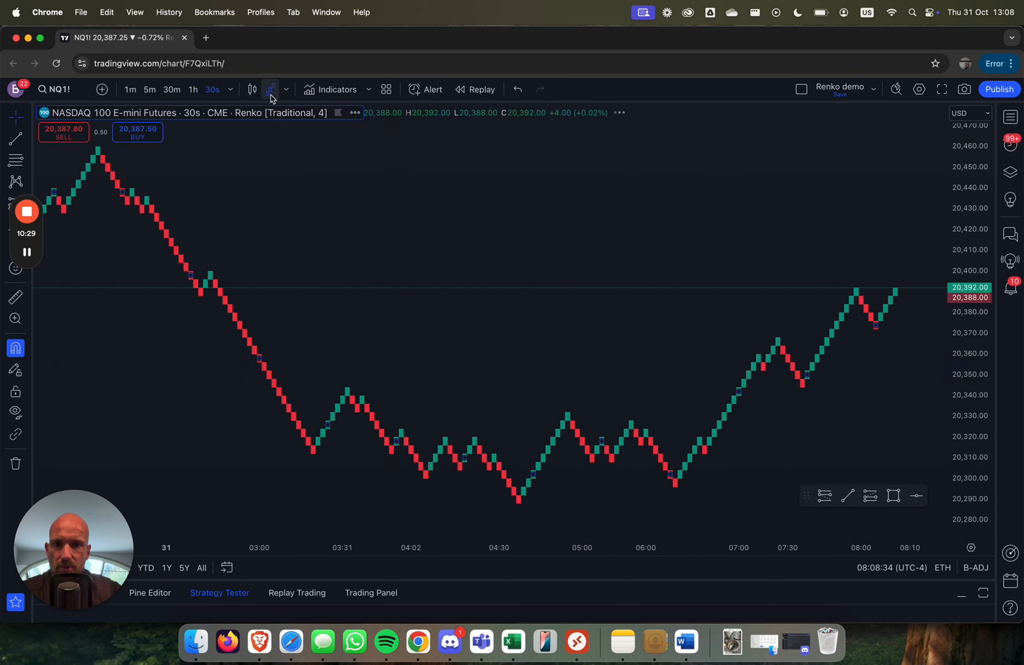